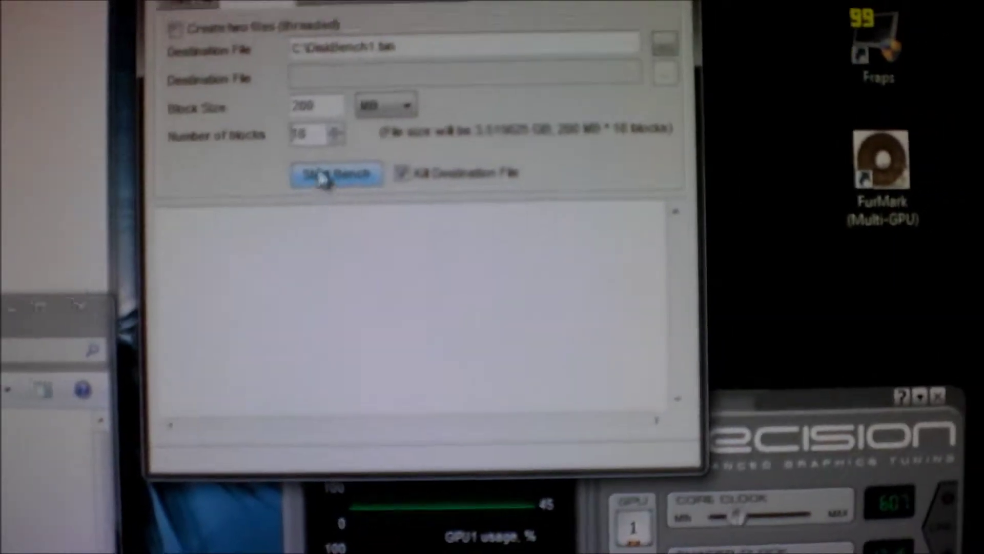
Step: Start the benchmark writing ten 200 MB blocks to C:\DiskBench1.bin
{"action": "left_click", "coordinate": [330, 178]}
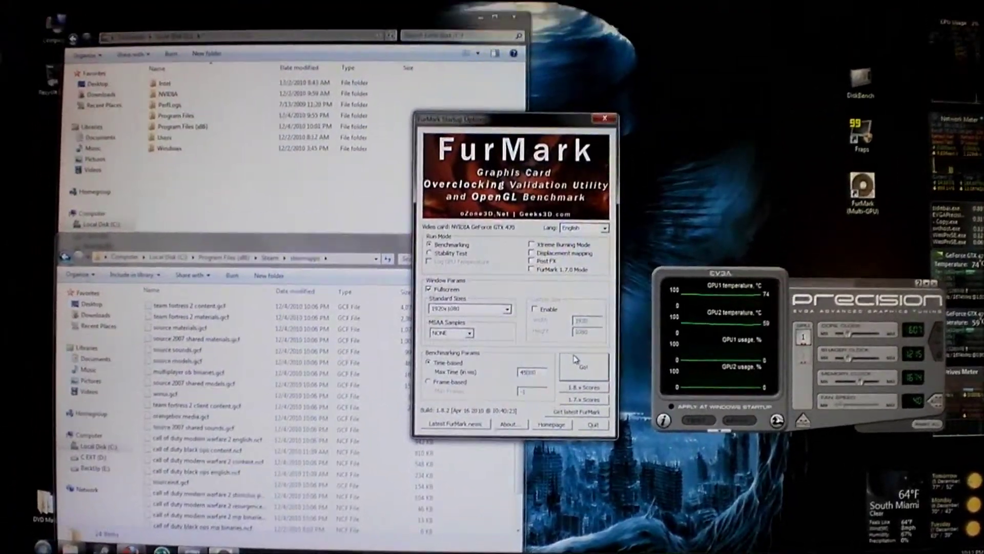
Step: Start the fullscreen 1920x1080 GPU benchmark rendering the fur donut
{"action": "left_click", "coordinate": [582, 366]}
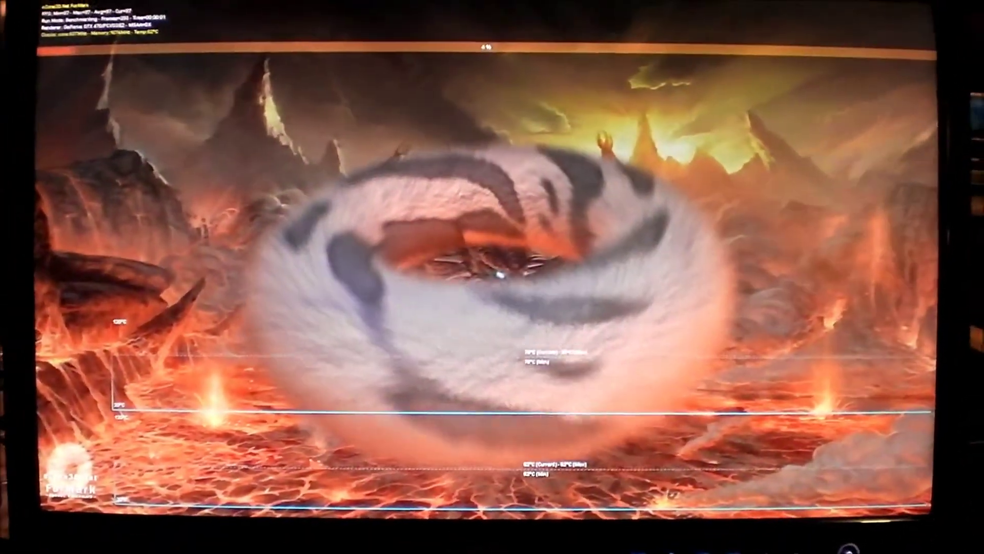